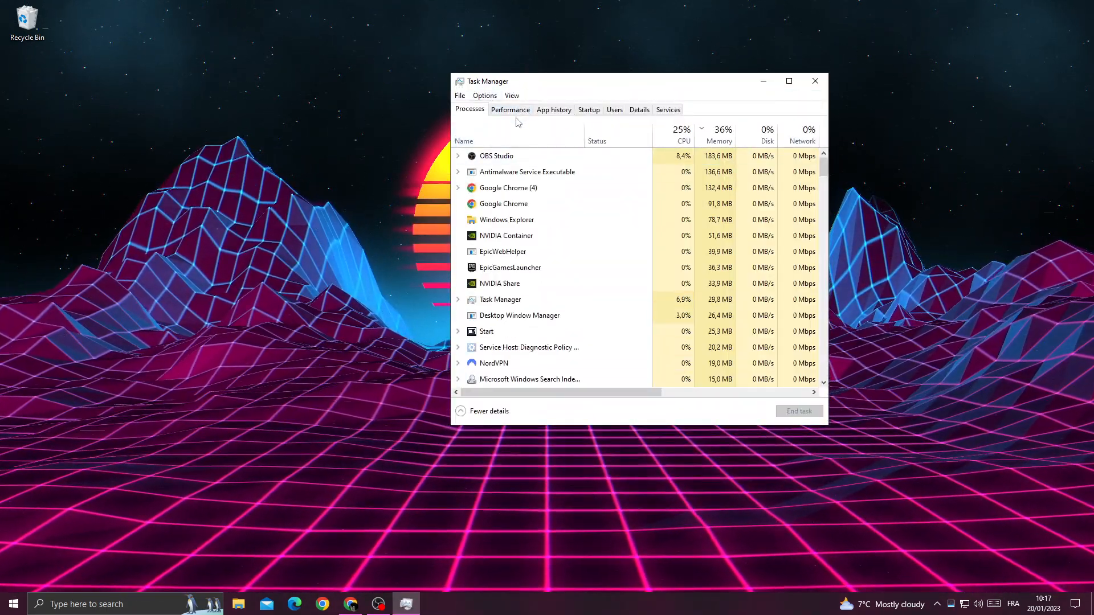
{"action": "mouse_move", "coordinate": [719, 142]}
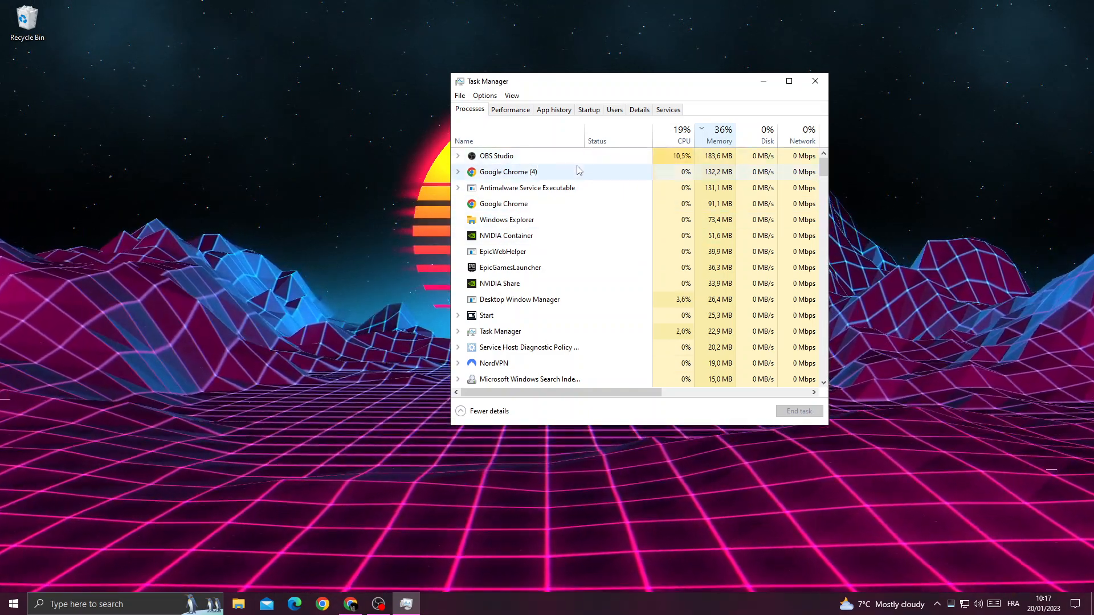
Bring up the context menu for the Google Chrome (4) process group
{"action": "right_click", "coordinate": [508, 172]}
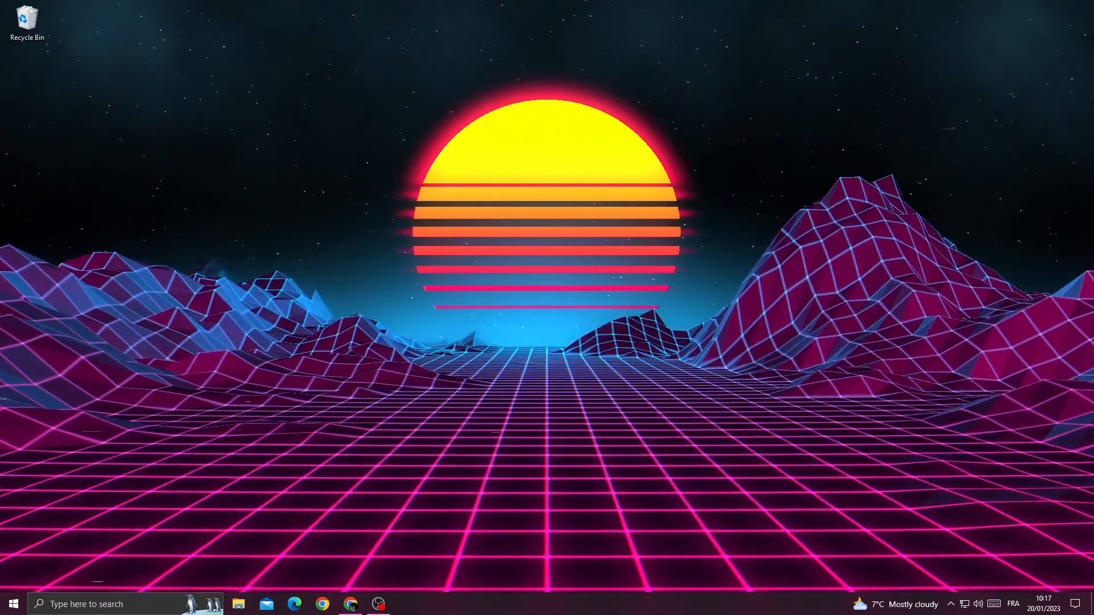
Search Settings for 'backg', switch 'Let apps run in the background' Off, and close Settings
{"action": "left_click", "coordinate": [407, 604]}
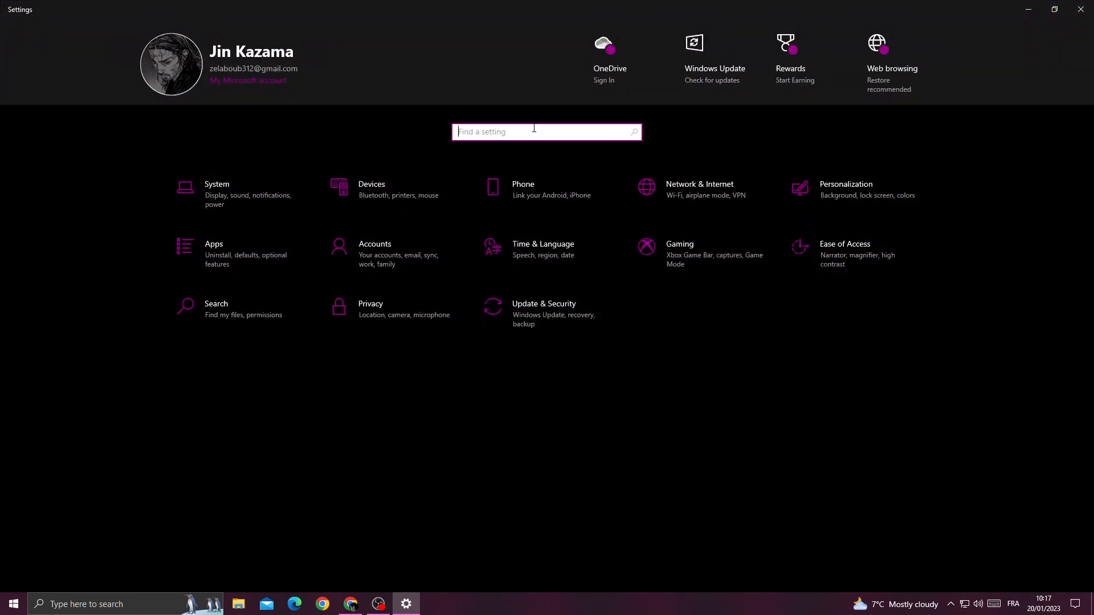
{"action": "type", "text": "background apps"}
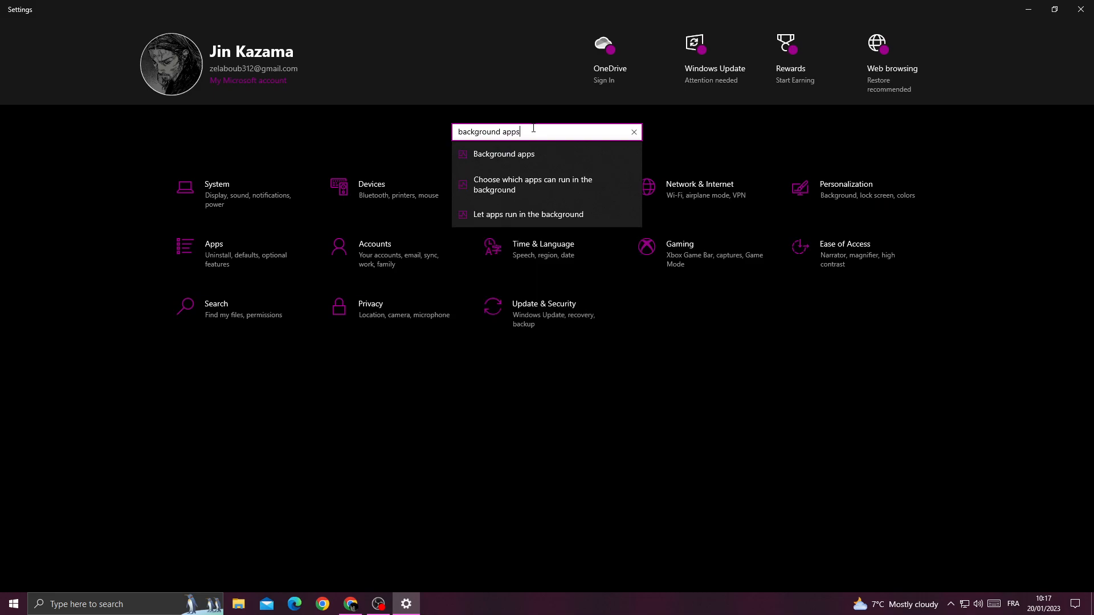
{"action": "left_click", "coordinate": [503, 154]}
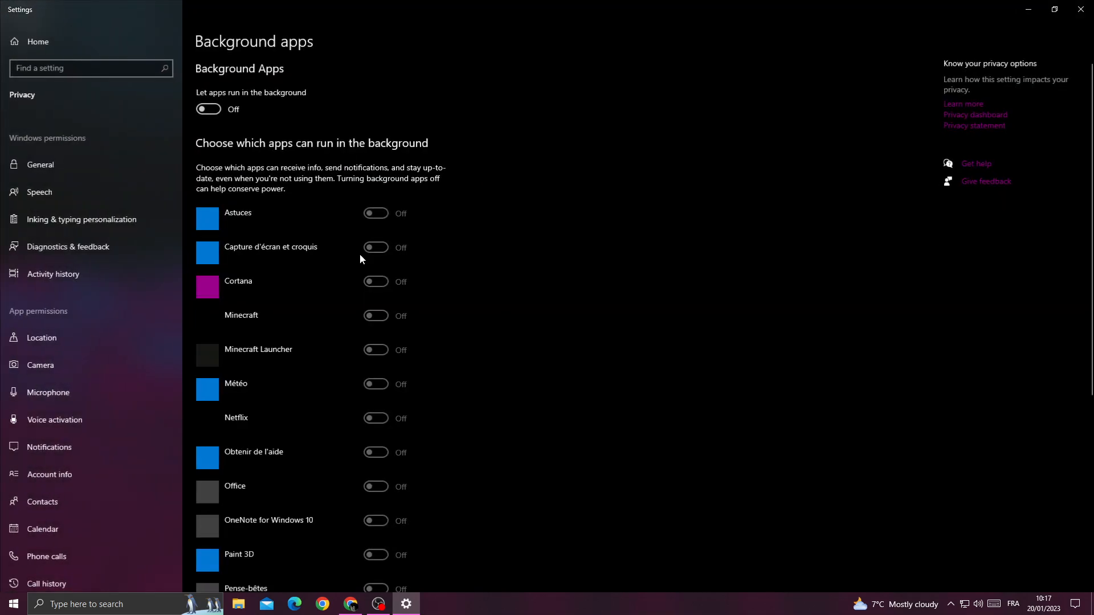
{"action": "left_click", "coordinate": [208, 109]}
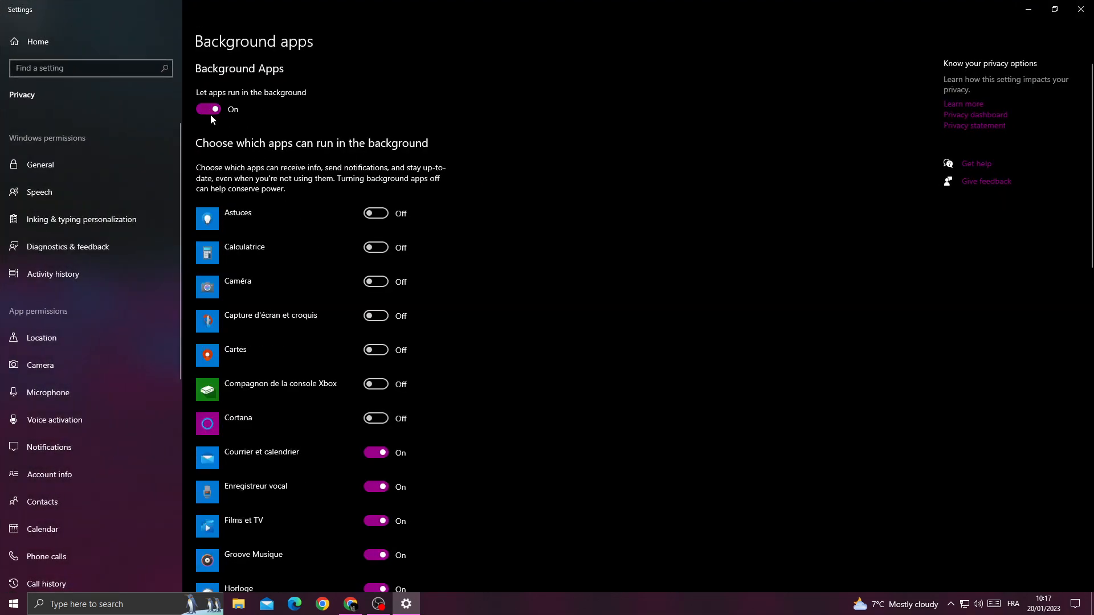
{"action": "left_click", "coordinate": [208, 109]}
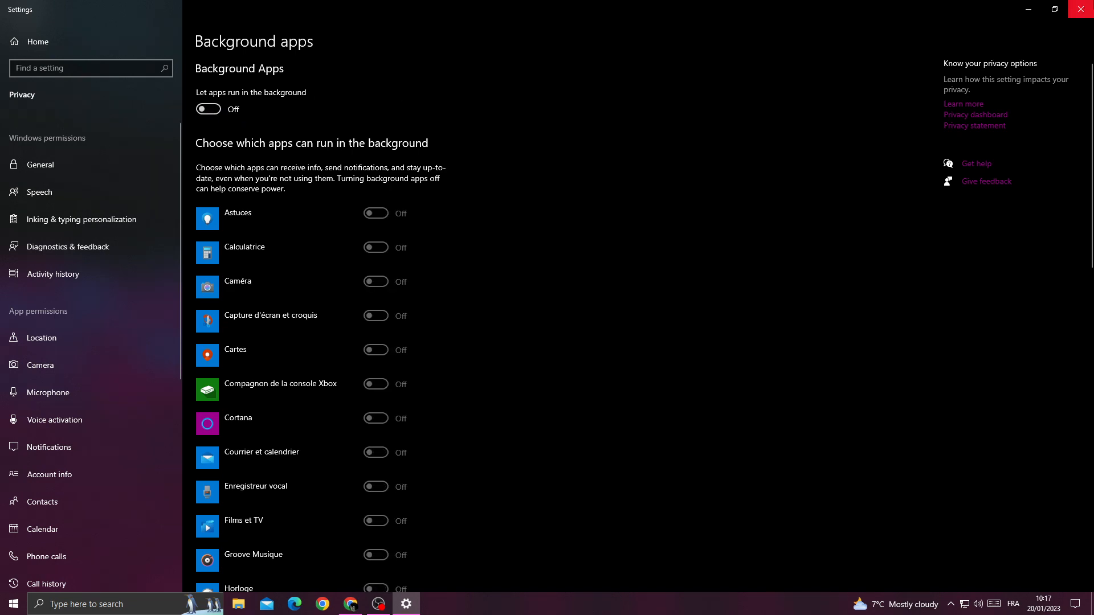
{"action": "left_click", "coordinate": [1080, 9]}
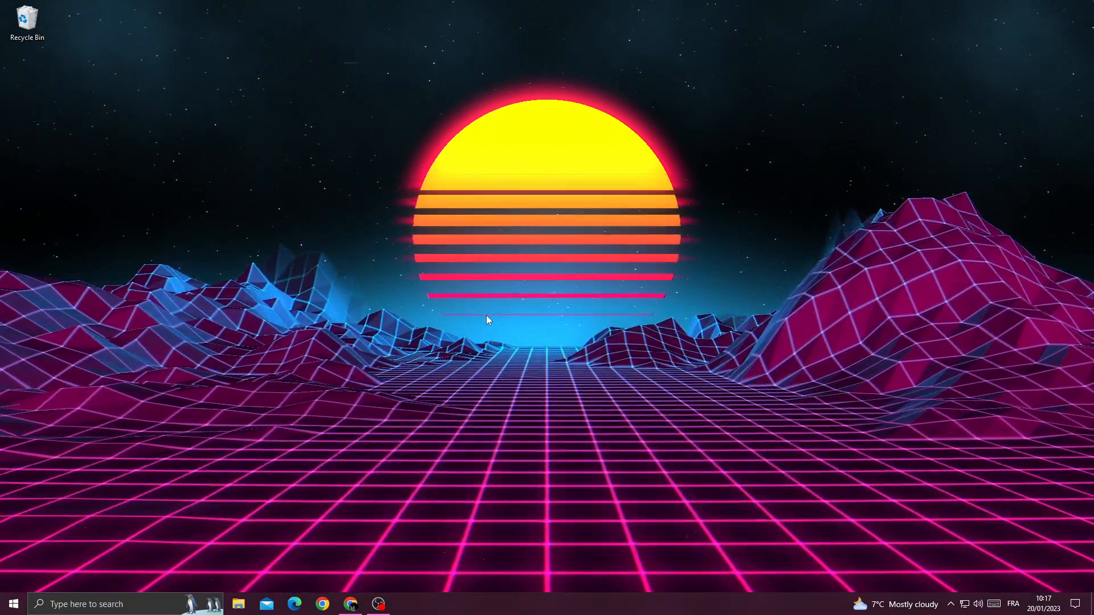